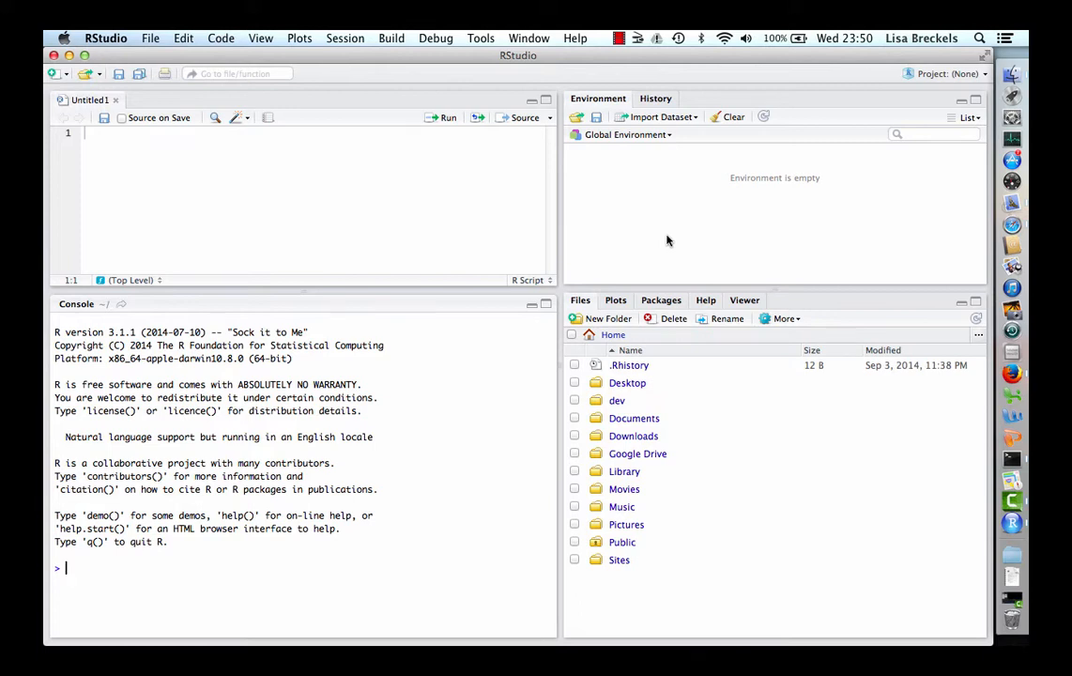
mouse_move(699, 424)
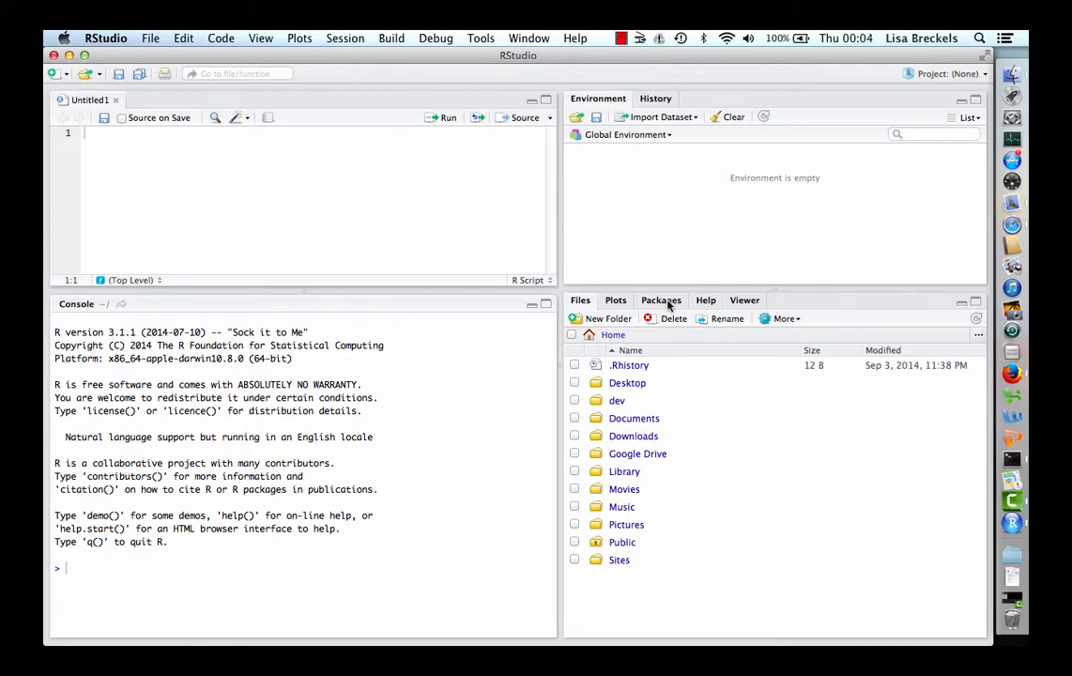
Step: Show the System Library package list and scroll down to the G entries (graphics, grDevices)
left_click(661, 300)
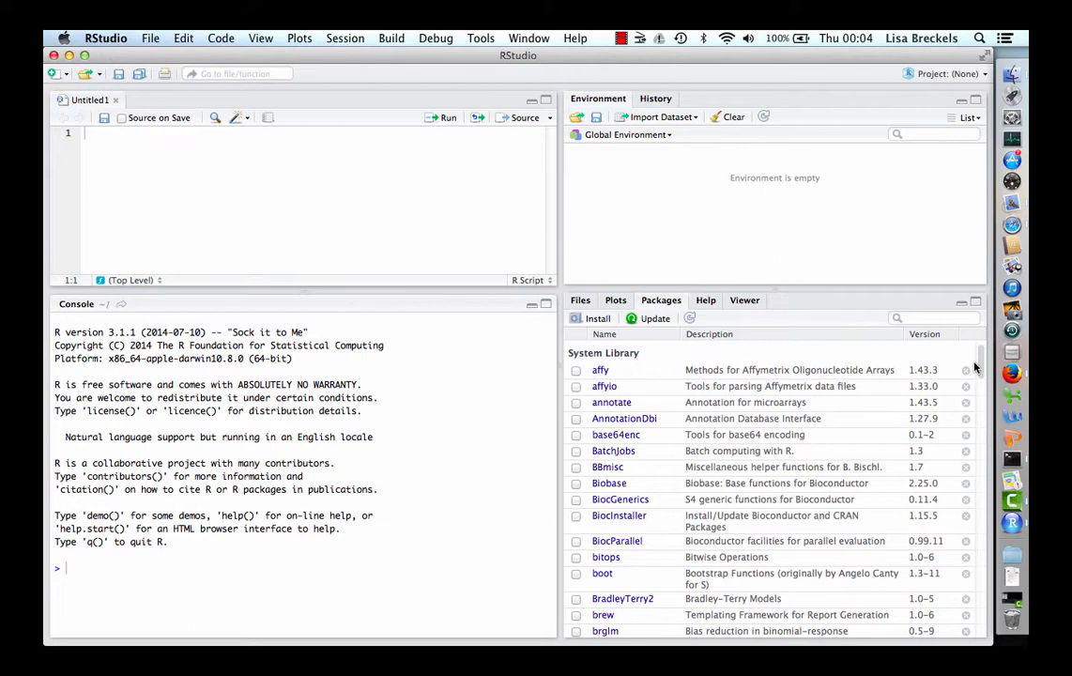
scroll("down", 3)
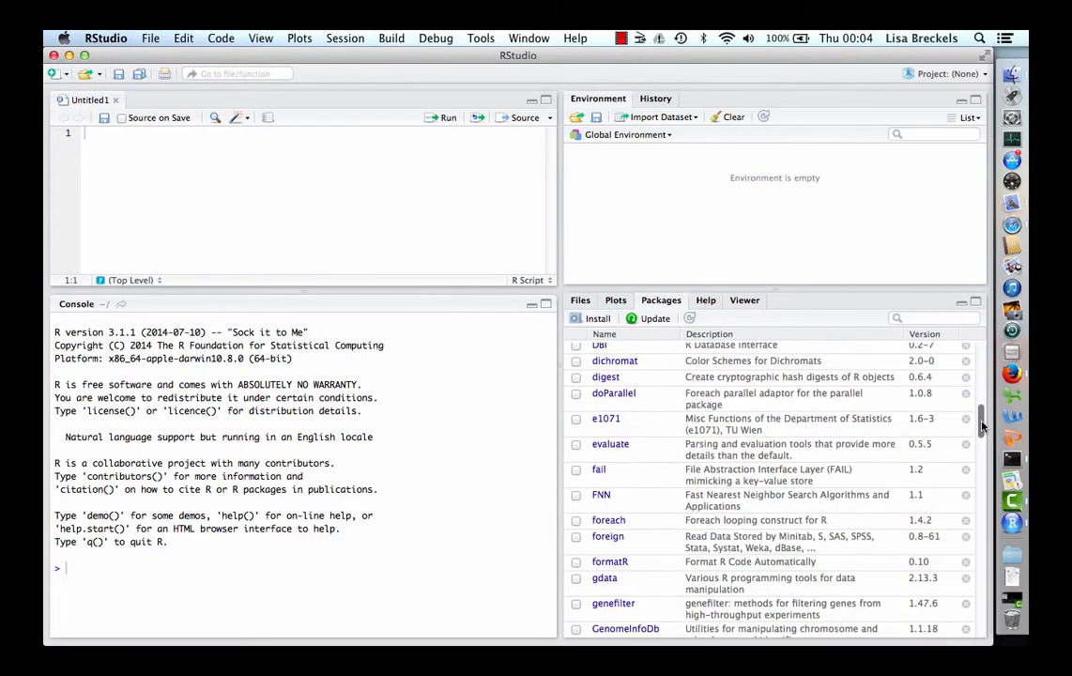
scroll("down", 3)
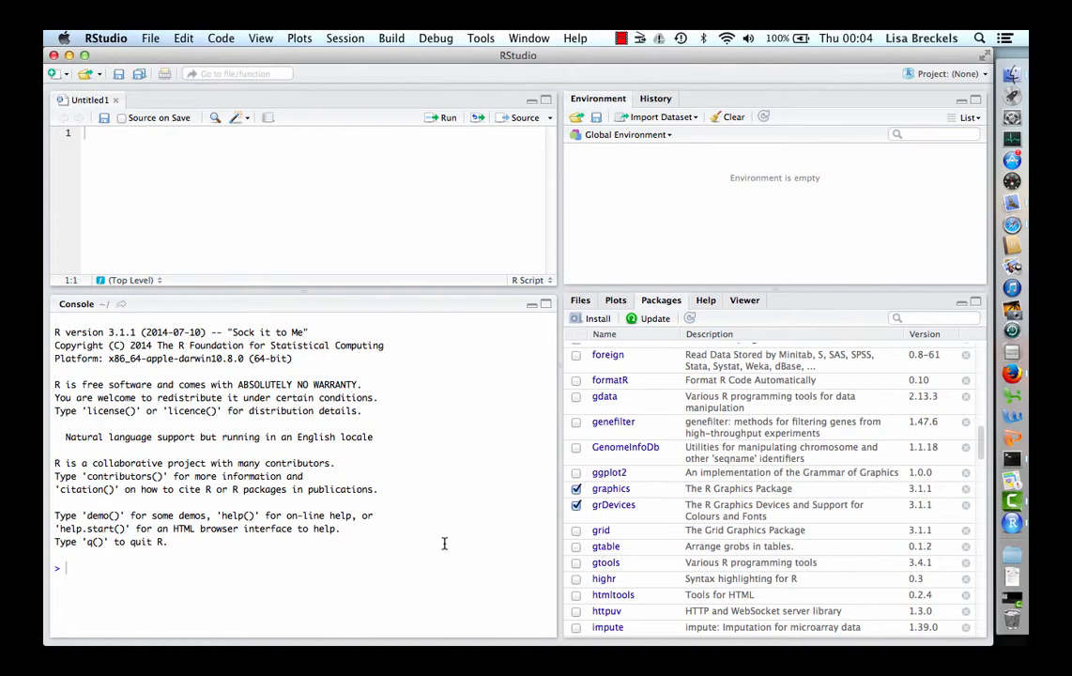
type("source(")
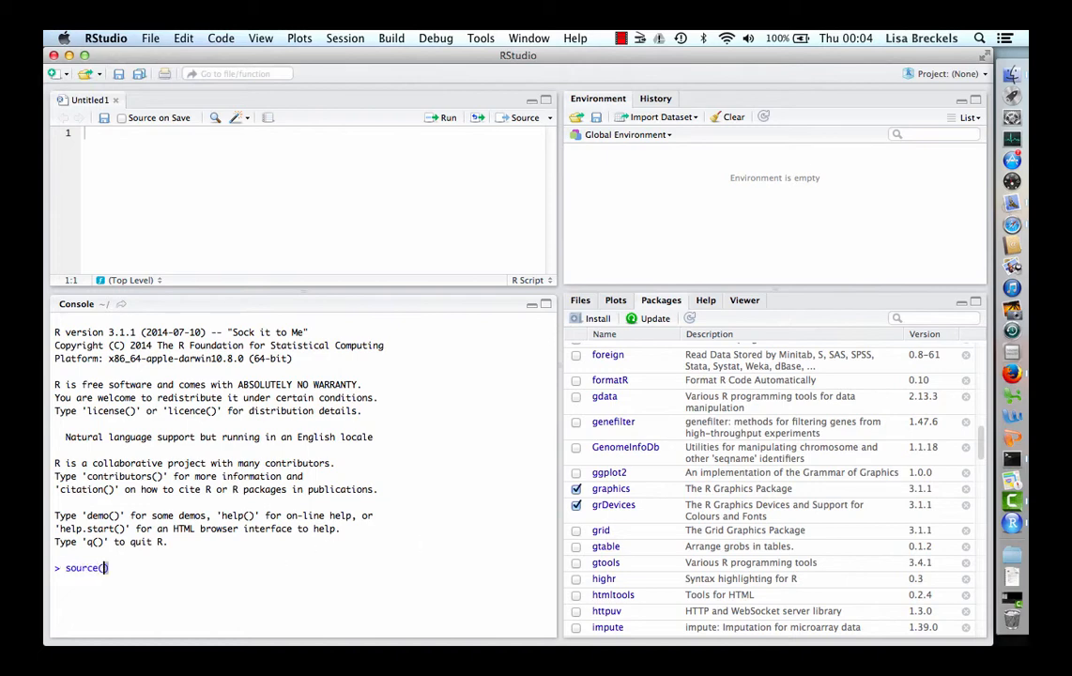
type("\"http")
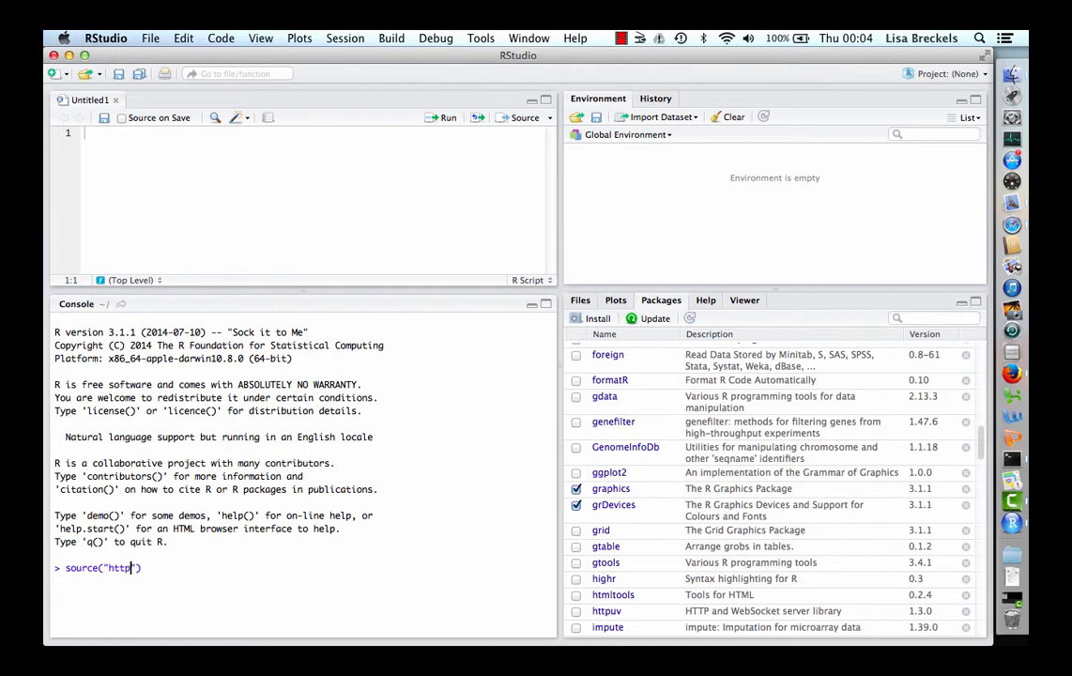
type("://")
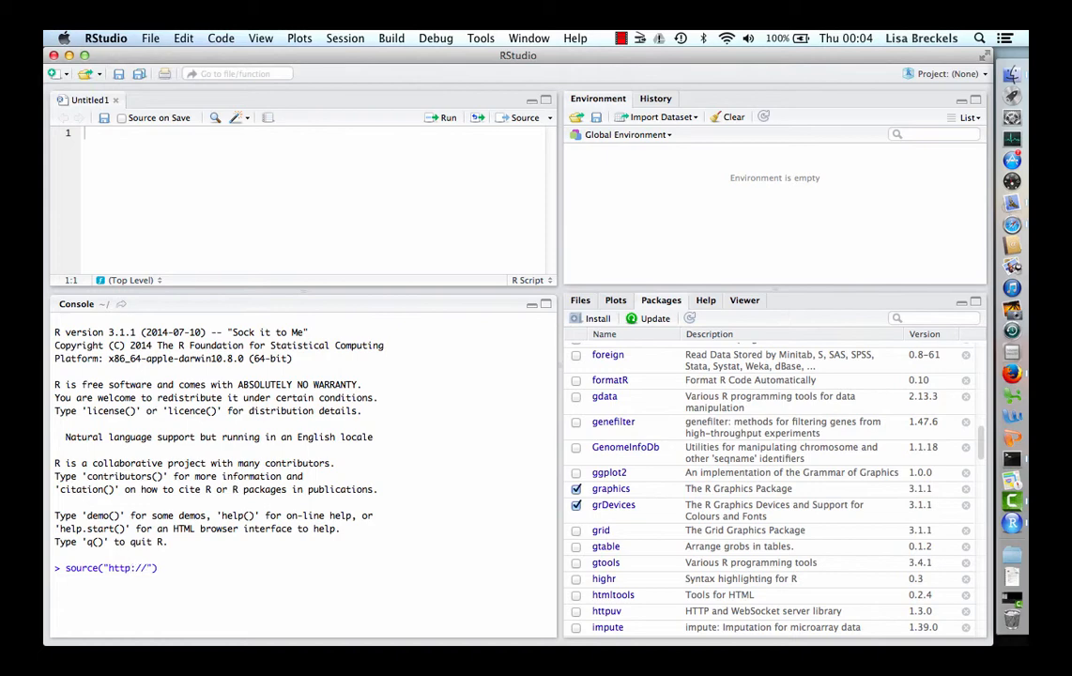
type("www.")
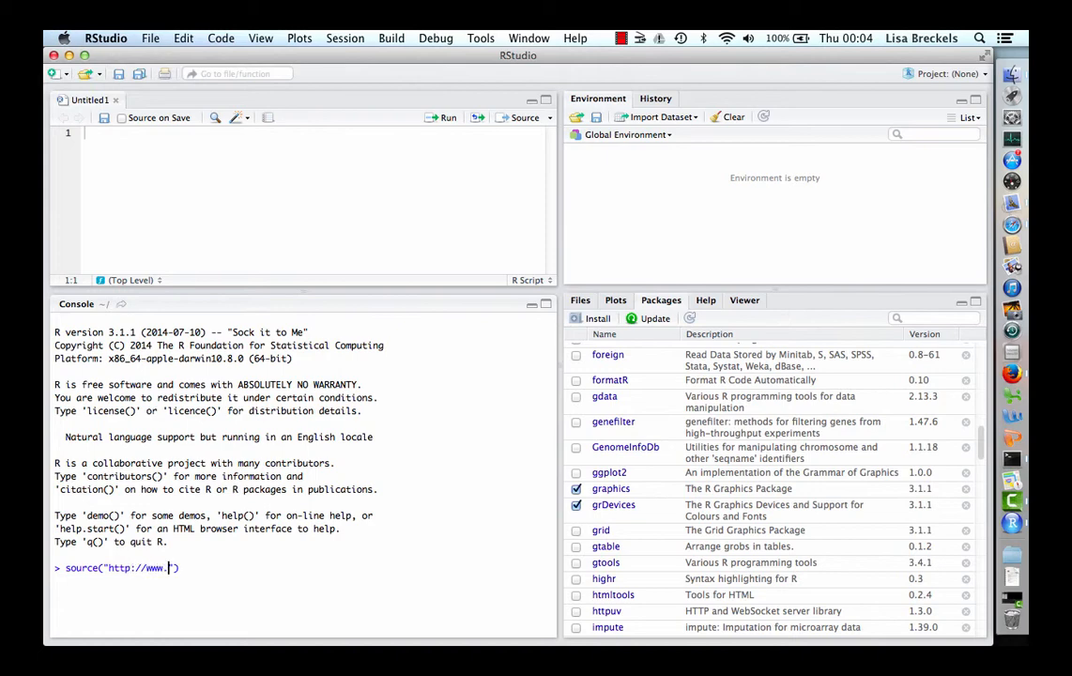
type("bioconductor.")
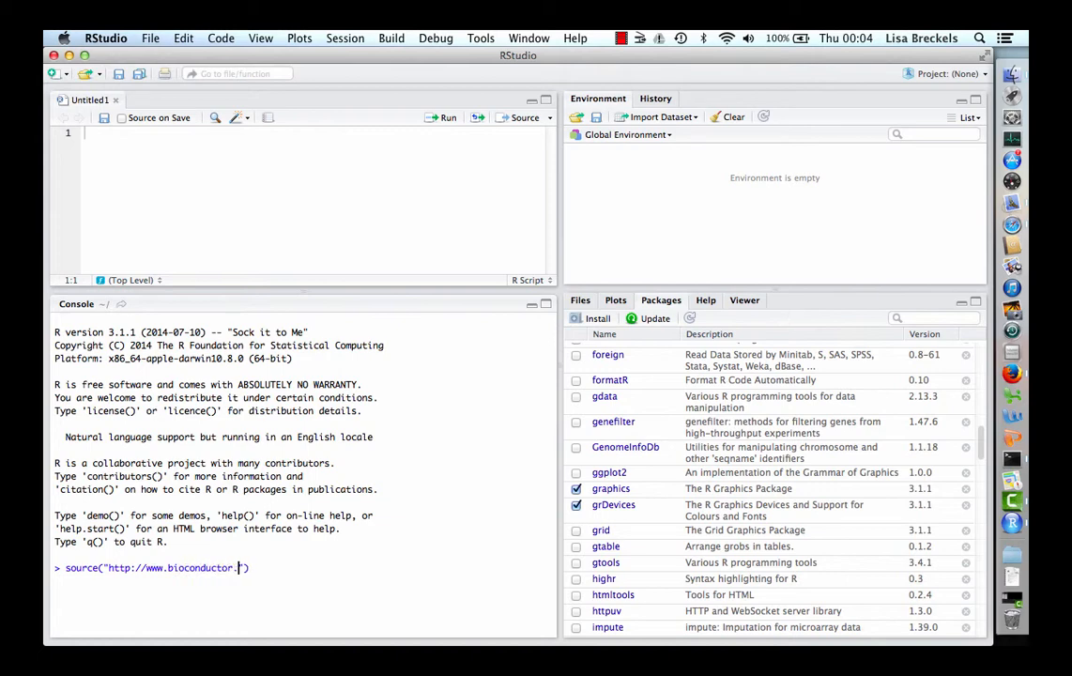
type("org")
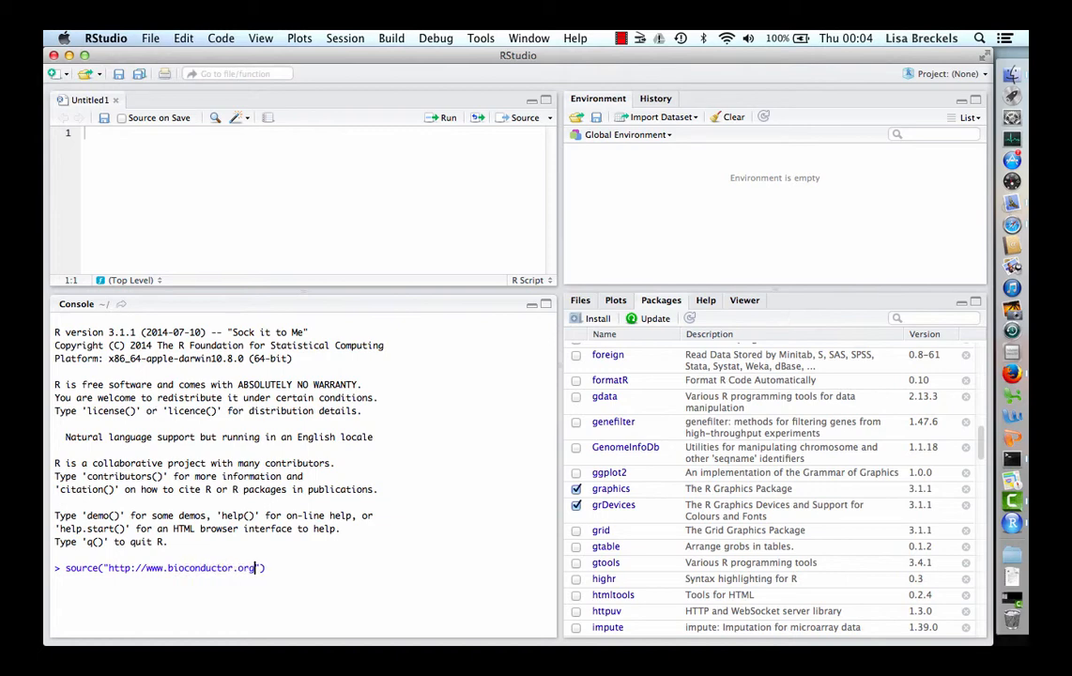
type("/bioc")
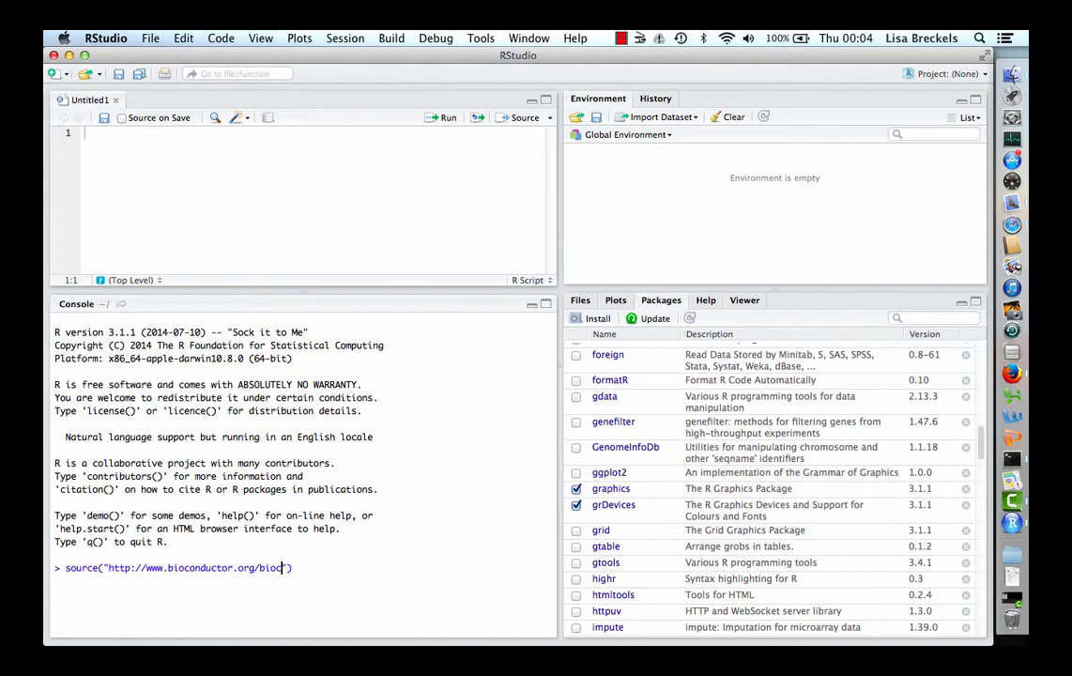
type("Lite.\")")
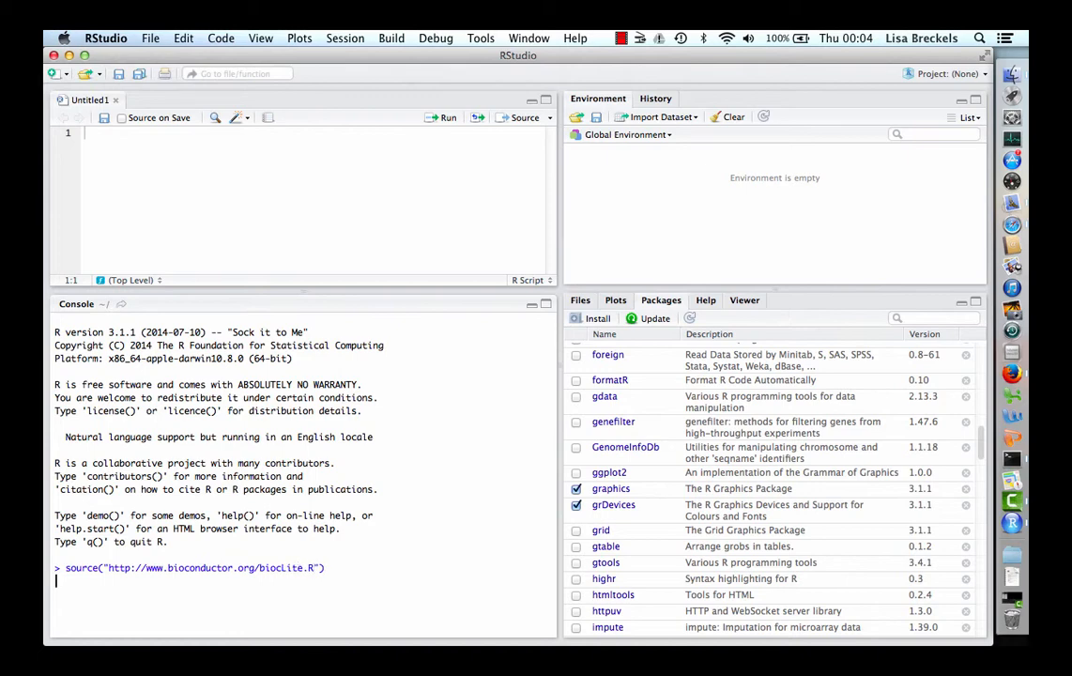
key("Return")
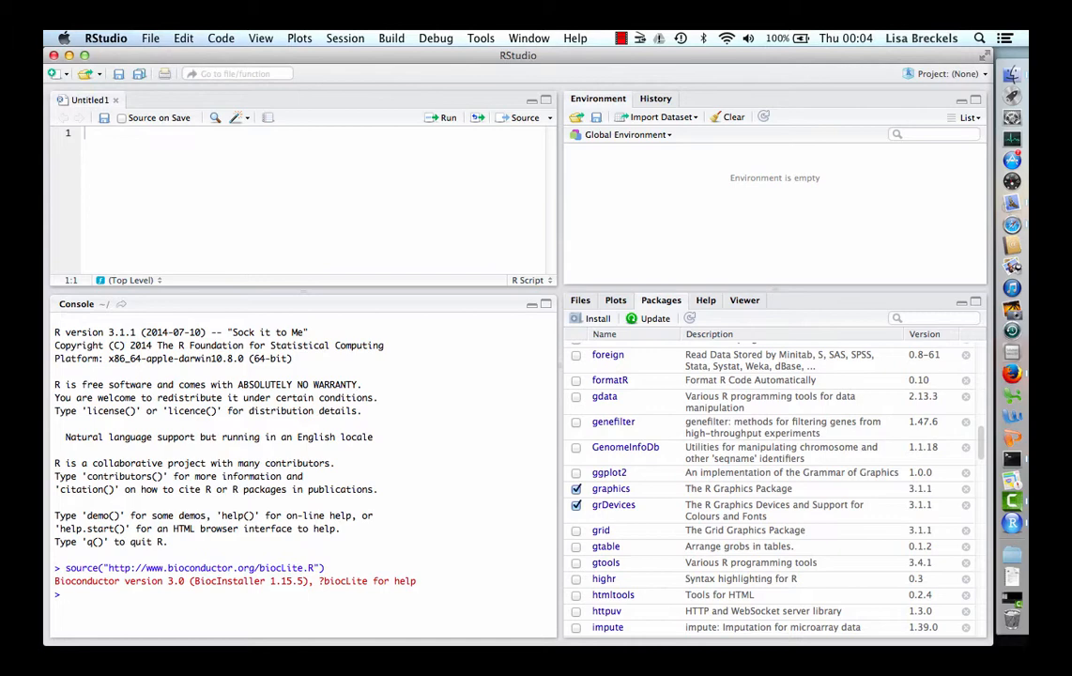
Step: Run useDevel(TRUE), which reports devel already in use, and start a biocLite call
type("useDevel(TRUE")
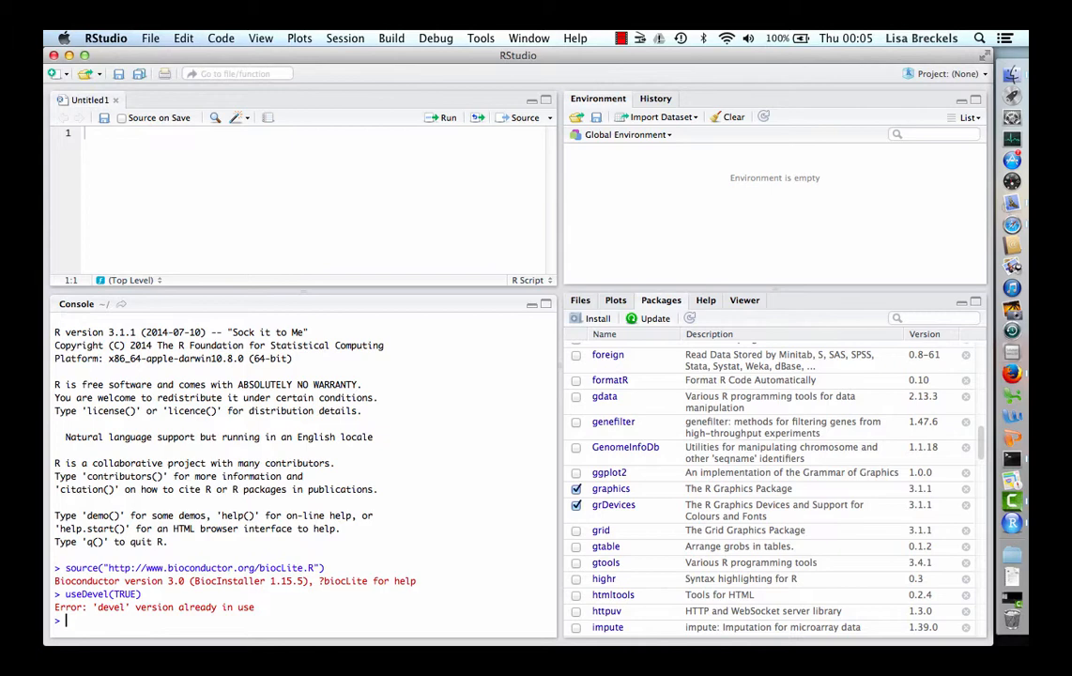
type("biocLite(c(")
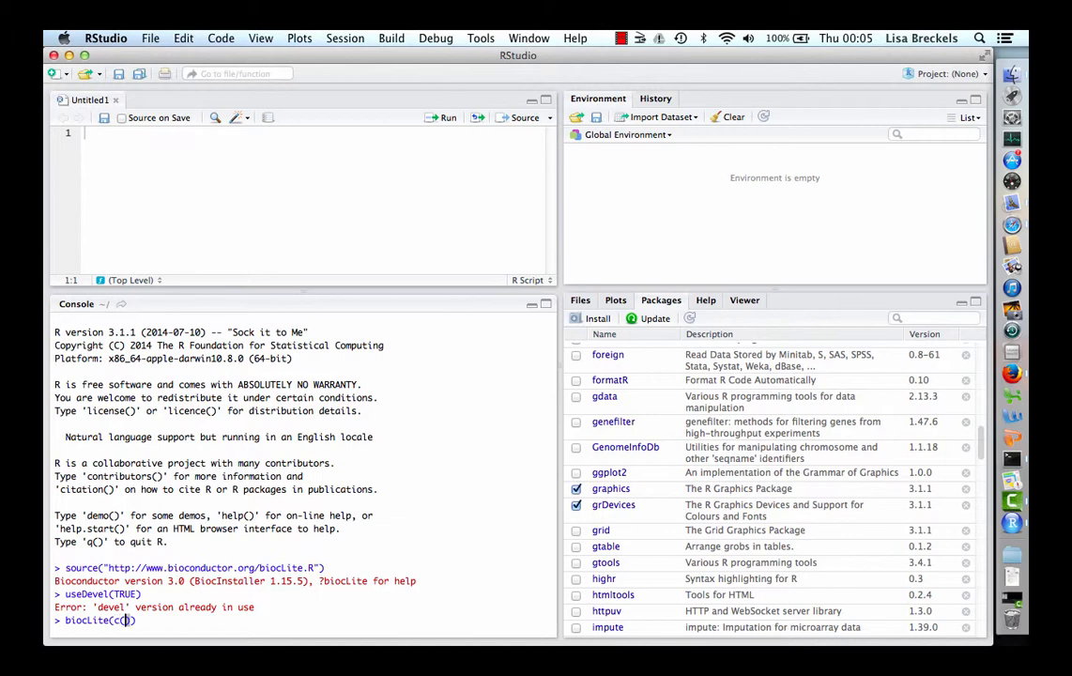
Step: Enter "pRoloc" as the first package in biocLite(c(...)) and begin the second name
type("\"p")
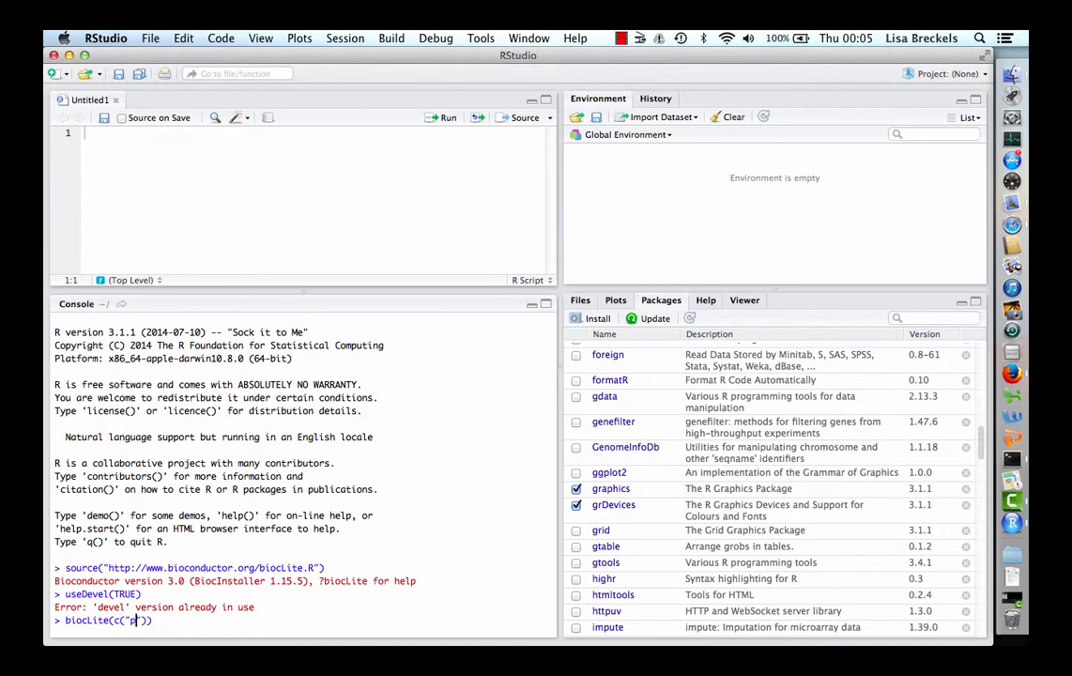
type("Roloc")
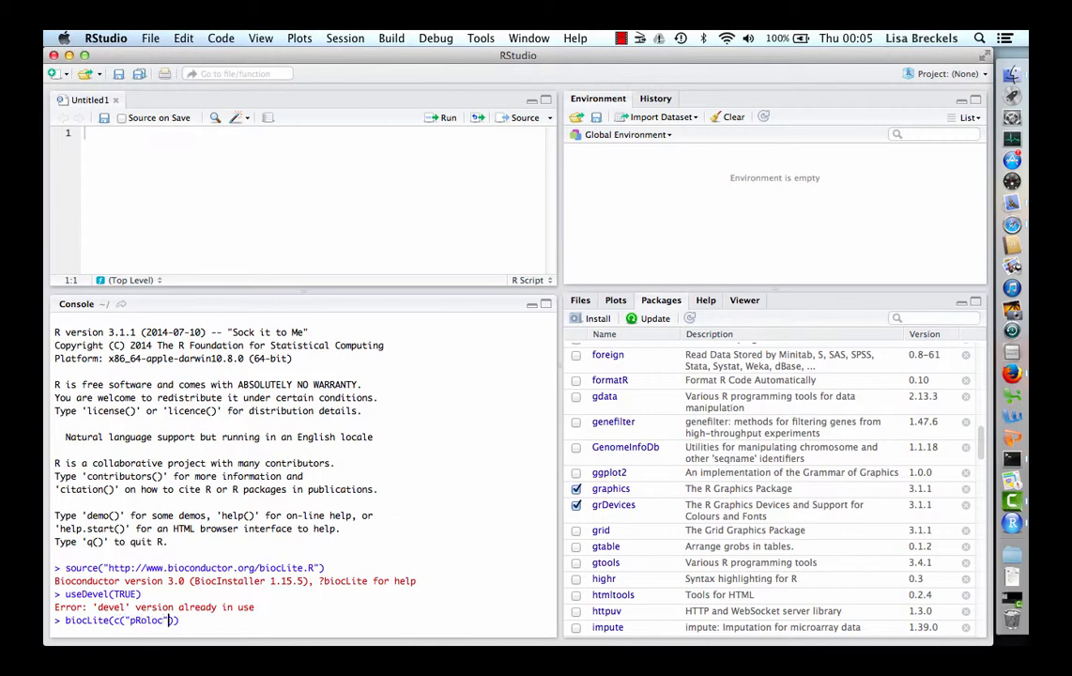
type(", \"p\"")
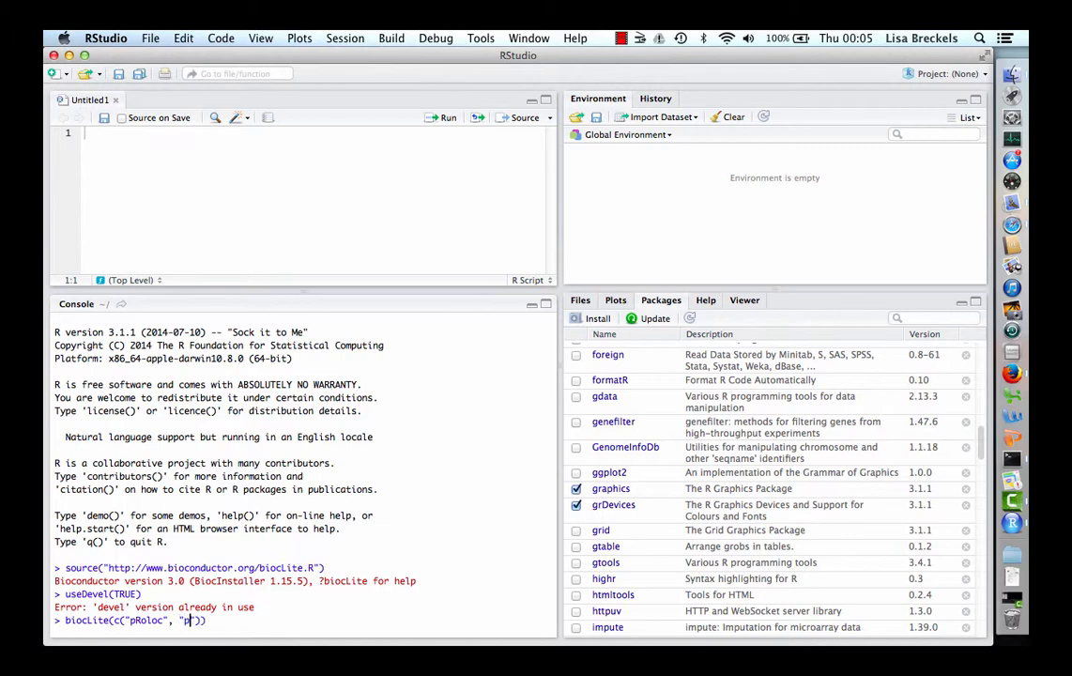